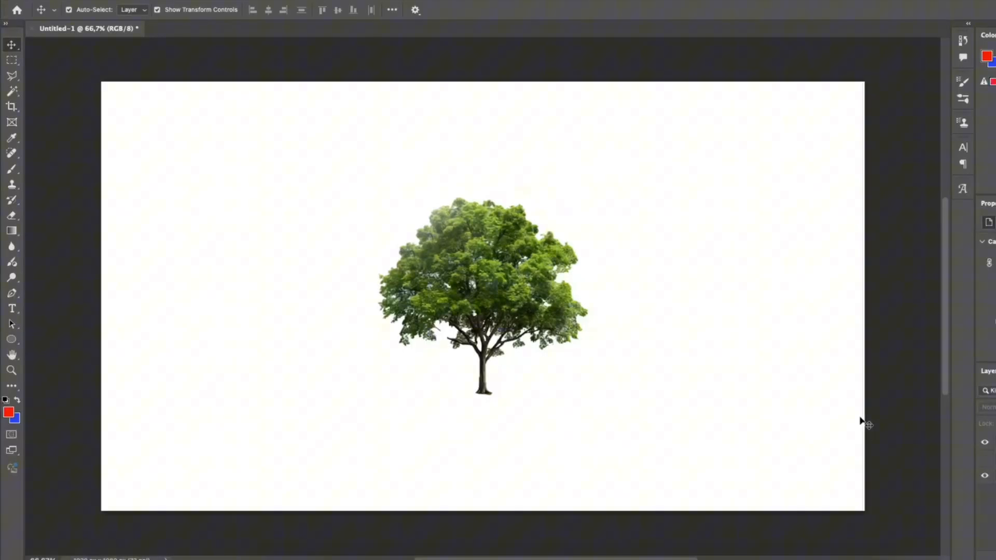
Select the tree layer and enter Free Transform with Cmd+T
{"action": "left_click", "coordinate": [482, 295]}
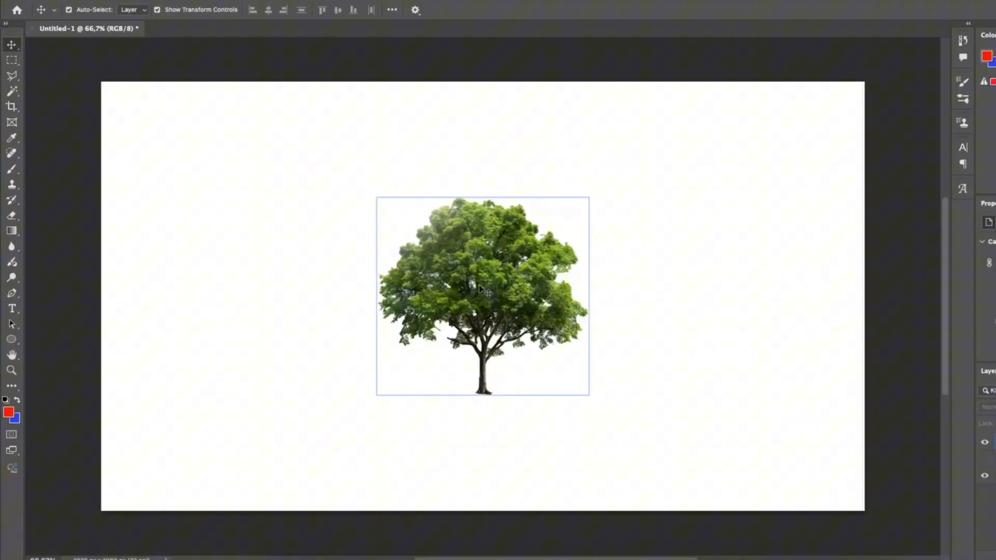
{"action": "key", "text": "cmd+t"}
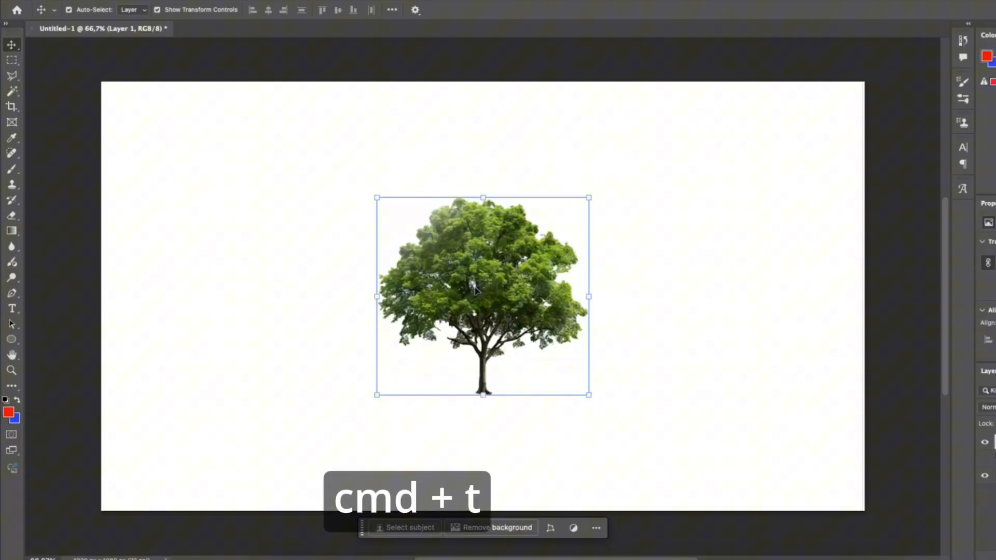
{"action": "key", "text": "cmd+t"}
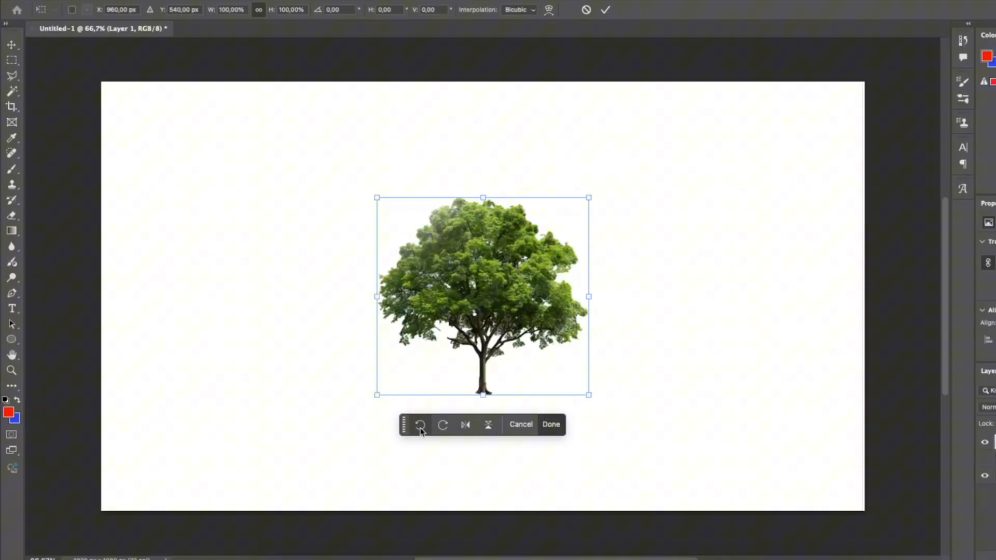
{"action": "left_click", "coordinate": [421, 425]}
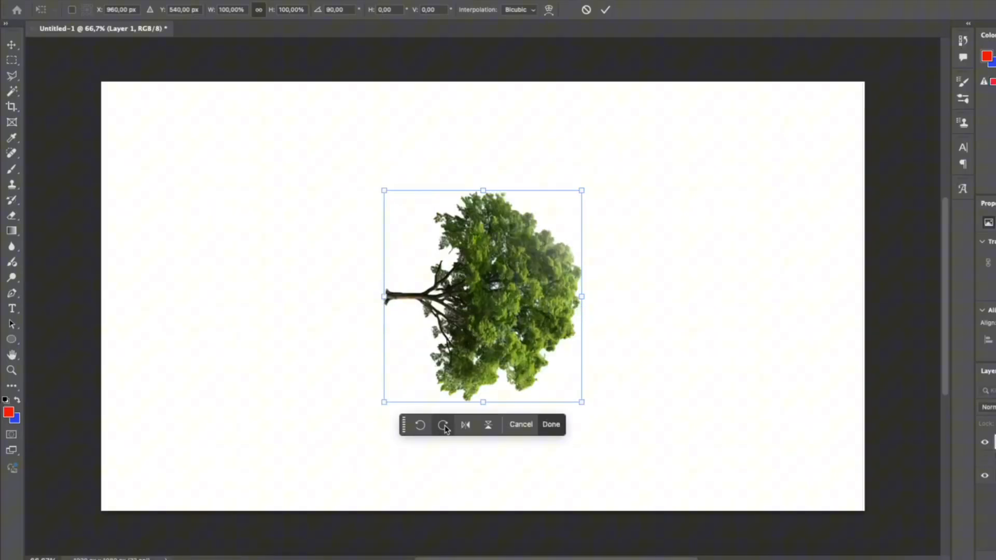
{"action": "left_click", "coordinate": [442, 426]}
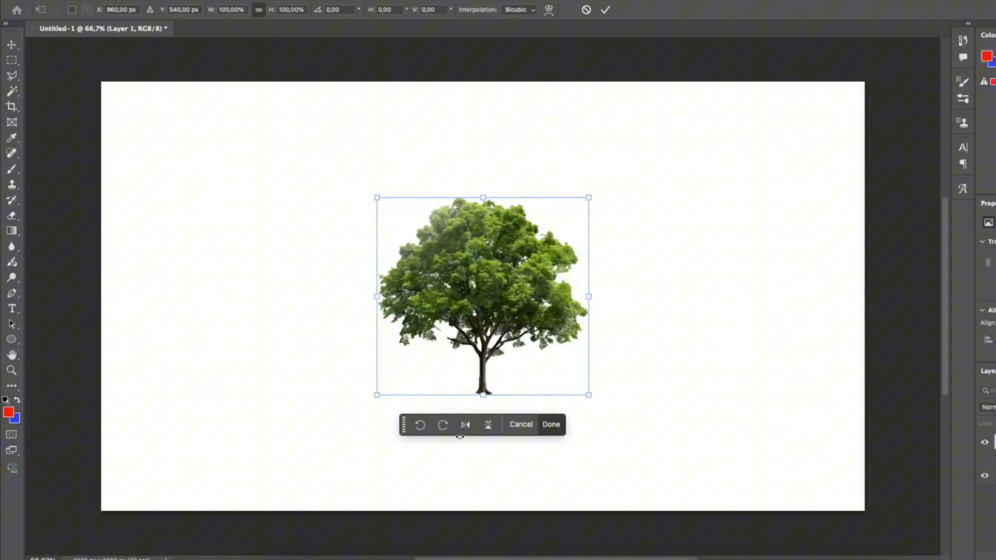
{"action": "left_click", "coordinate": [465, 426]}
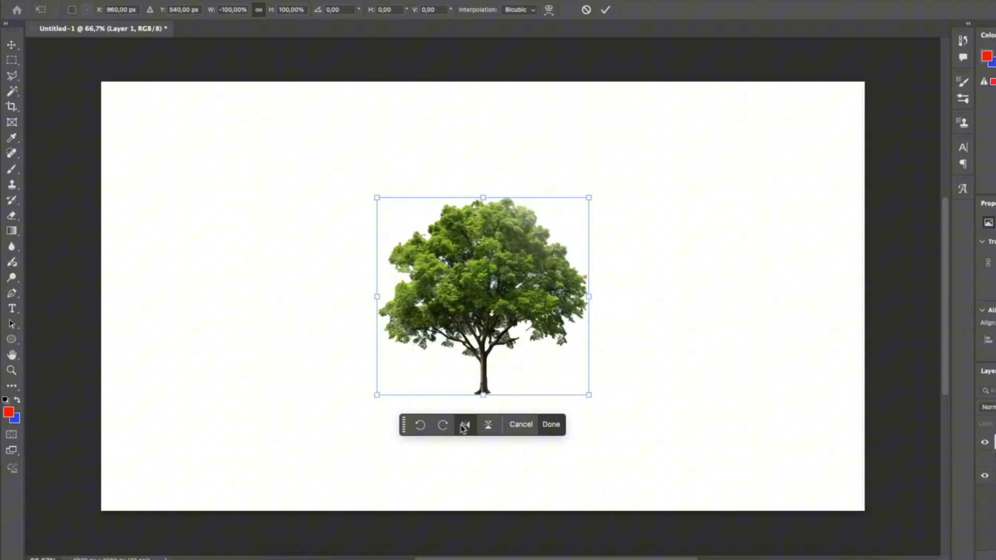
{"action": "left_click", "coordinate": [465, 425]}
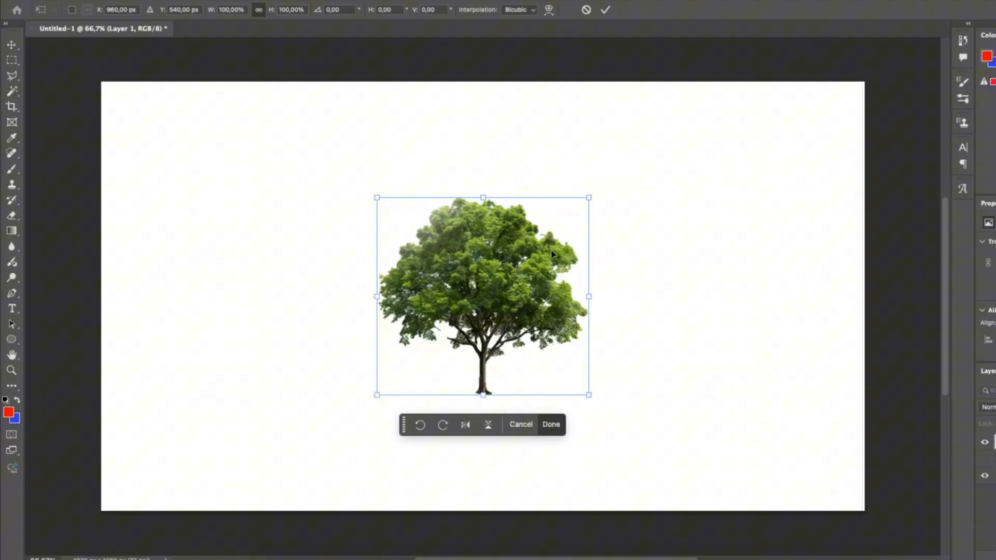
Choose Scale and preview enlarging the tree from its corner and stretching it wider to the left
{"action": "right_click", "coordinate": [552, 256]}
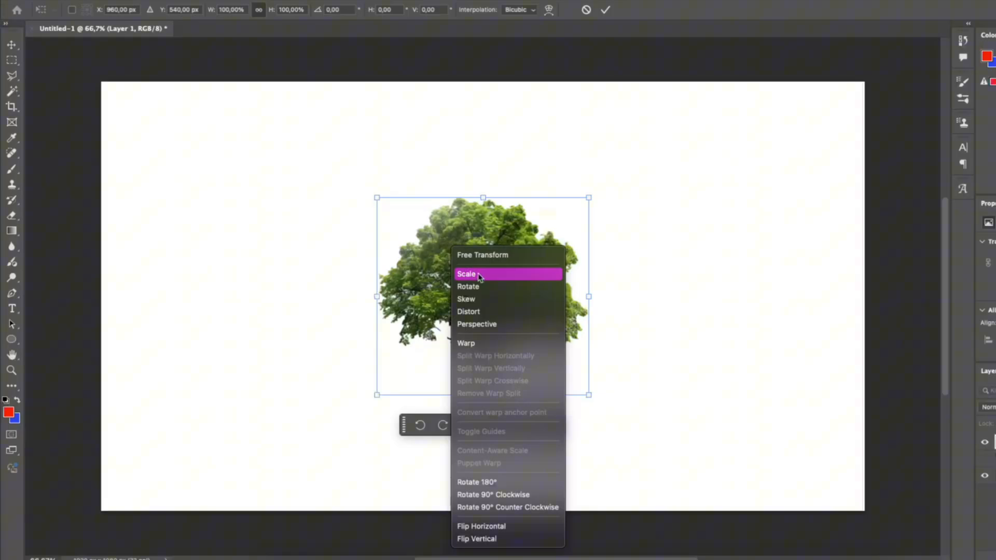
{"action": "left_click", "coordinate": [467, 274]}
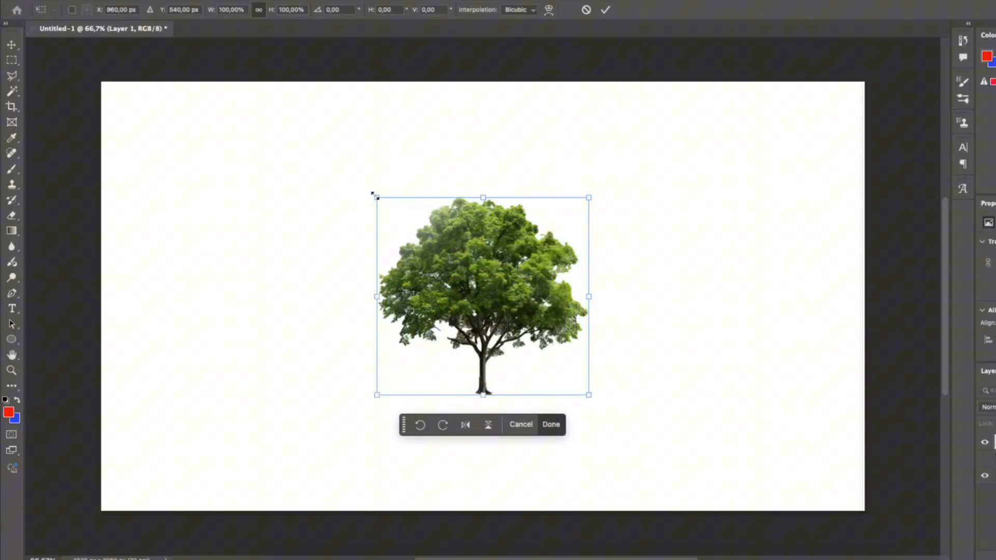
{"action": "left_click_drag", "start_coordinate": [375, 199], "coordinate": [264, 91]}
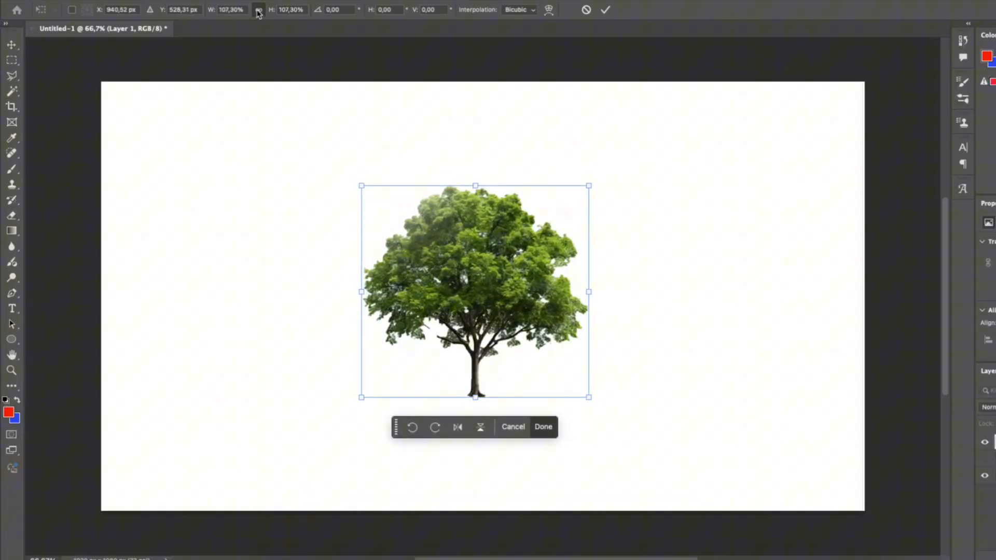
{"action": "left_click_drag", "start_coordinate": [361, 292], "coordinate": [272, 292]}
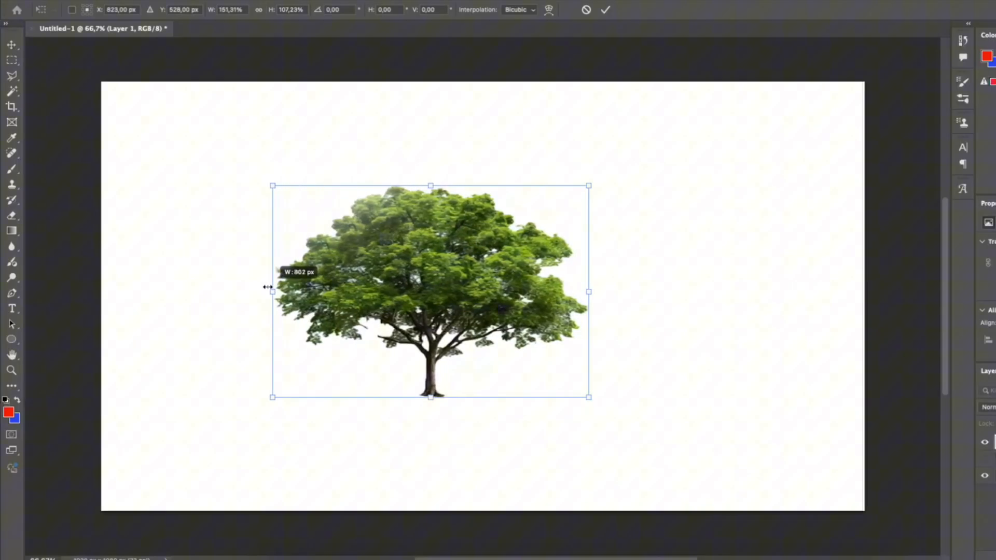
{"action": "left_click_drag", "start_coordinate": [272, 186], "coordinate": [346, 86]}
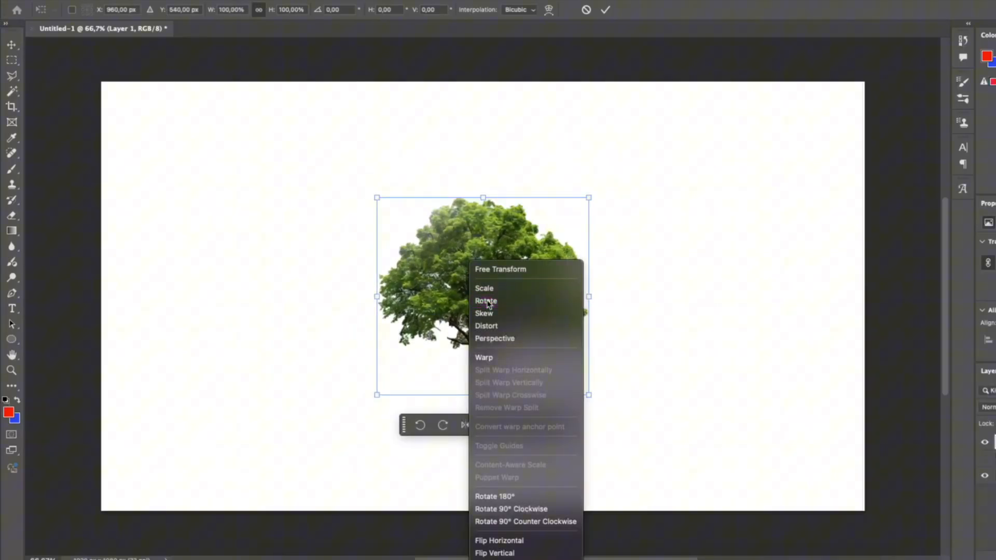
Choose Rotate for the tree's transform, leaving it unchanged
{"action": "left_click", "coordinate": [486, 301]}
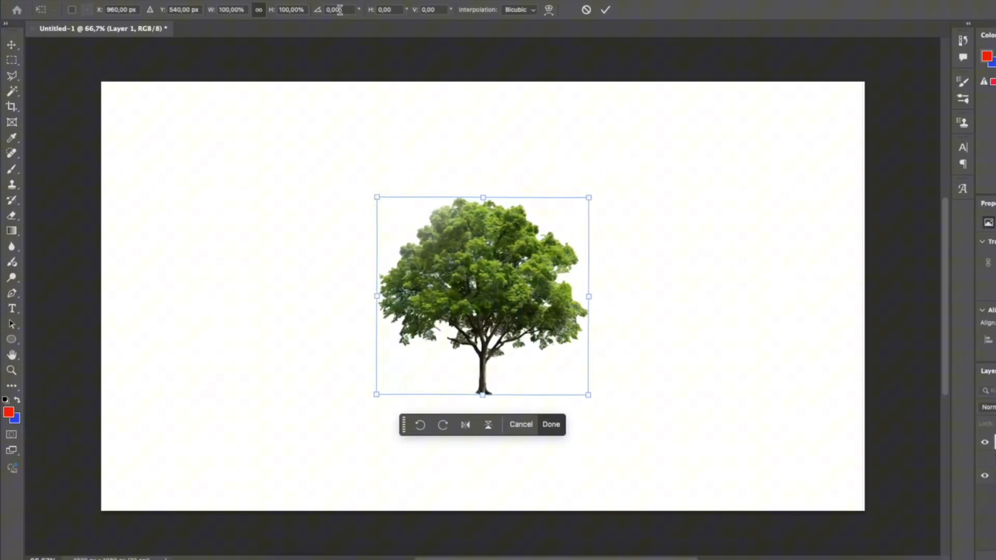
{"action": "left_click", "coordinate": [334, 9]}
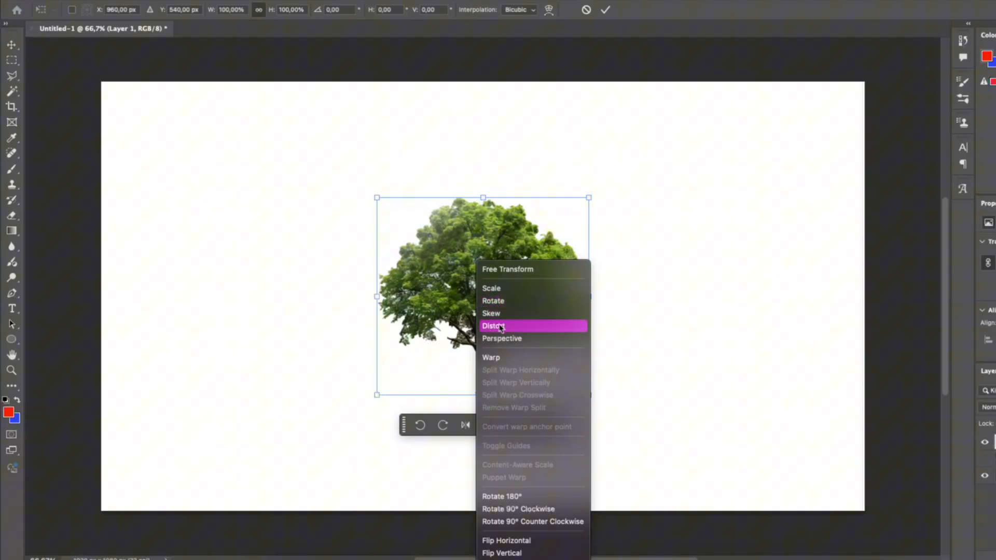
Choose Distort and reshape the tree from its top-right corner handle
{"action": "left_click", "coordinate": [494, 326]}
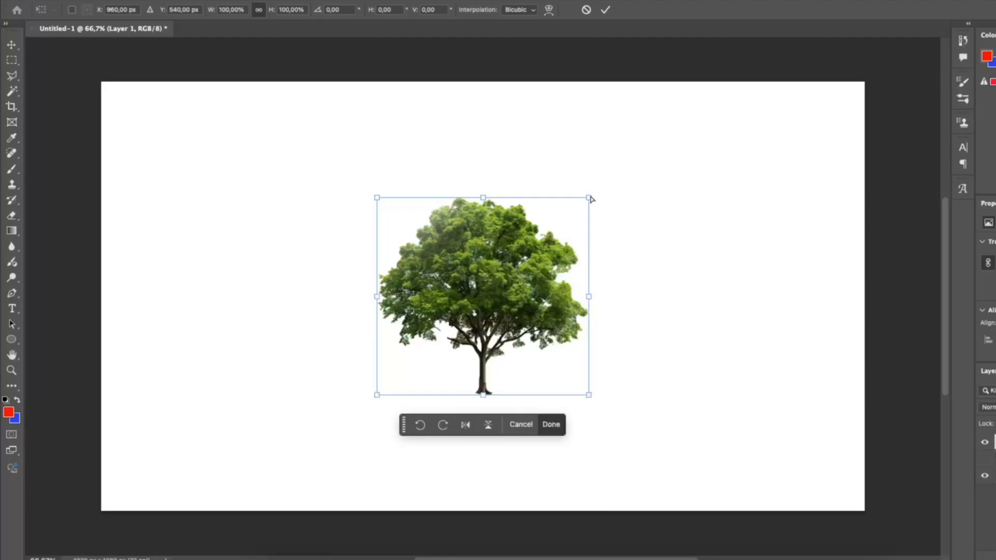
{"action": "left_click", "coordinate": [551, 424]}
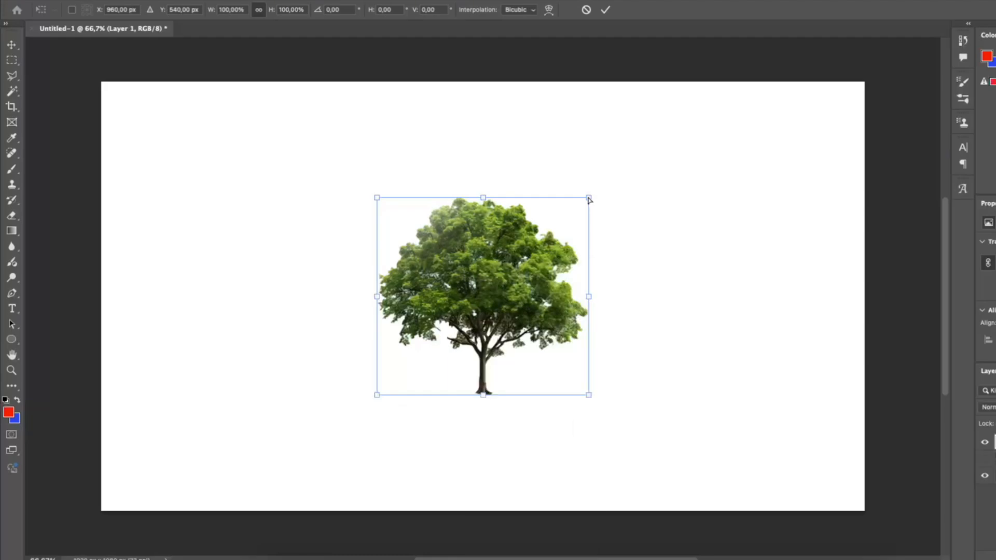
{"action": "left_click_drag", "start_coordinate": [590, 197], "coordinate": [477, 197]}
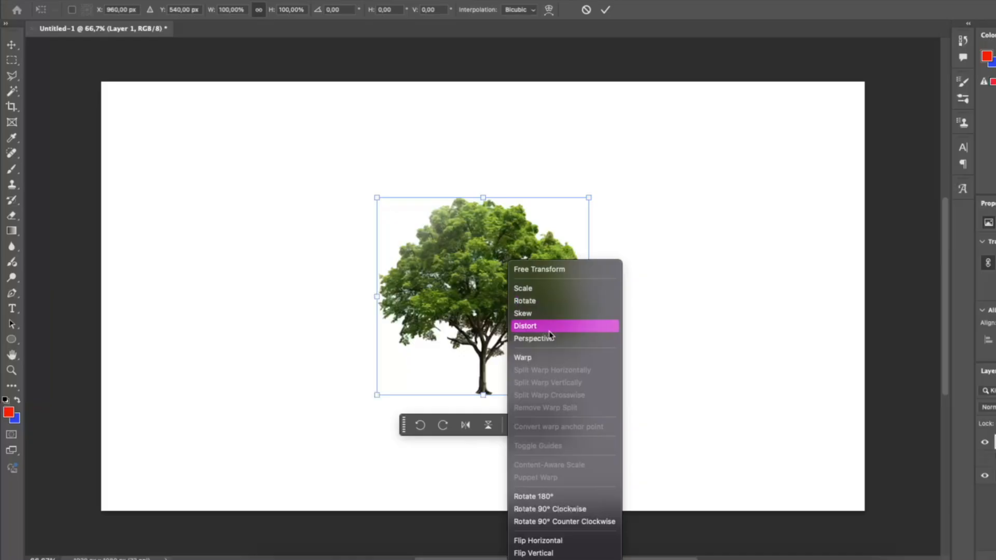
Choose Distort again and nudge the tree's top-right corner inward
{"action": "left_click", "coordinate": [525, 326]}
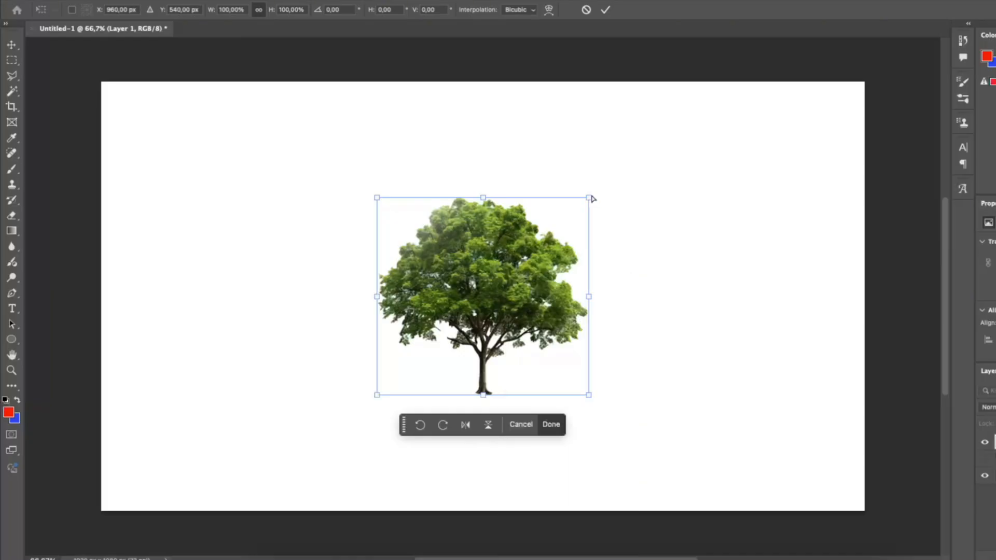
{"action": "left_click_drag", "start_coordinate": [590, 197], "coordinate": [574, 211]}
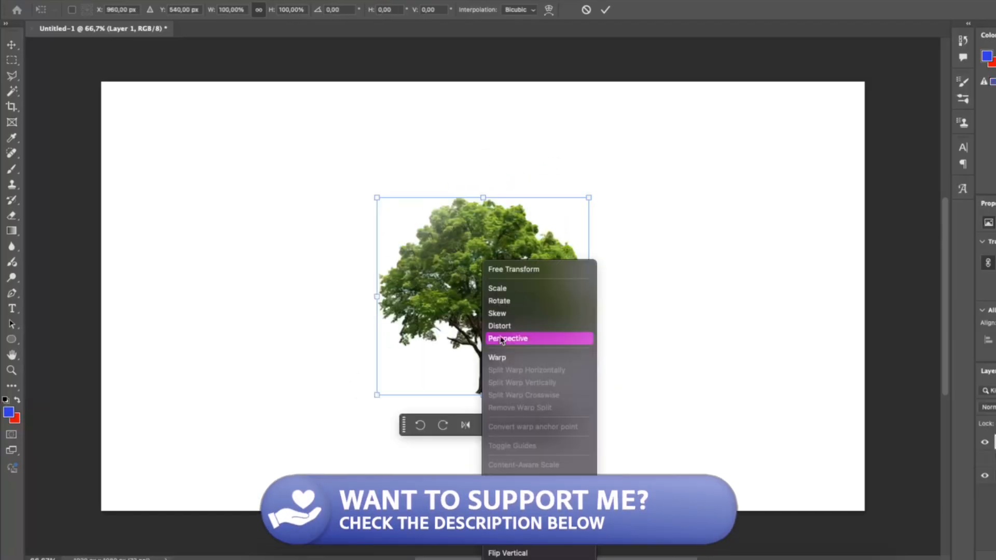
Choose Perspective and taper the tree's top inward from its top-left corner
{"action": "left_click", "coordinate": [506, 339]}
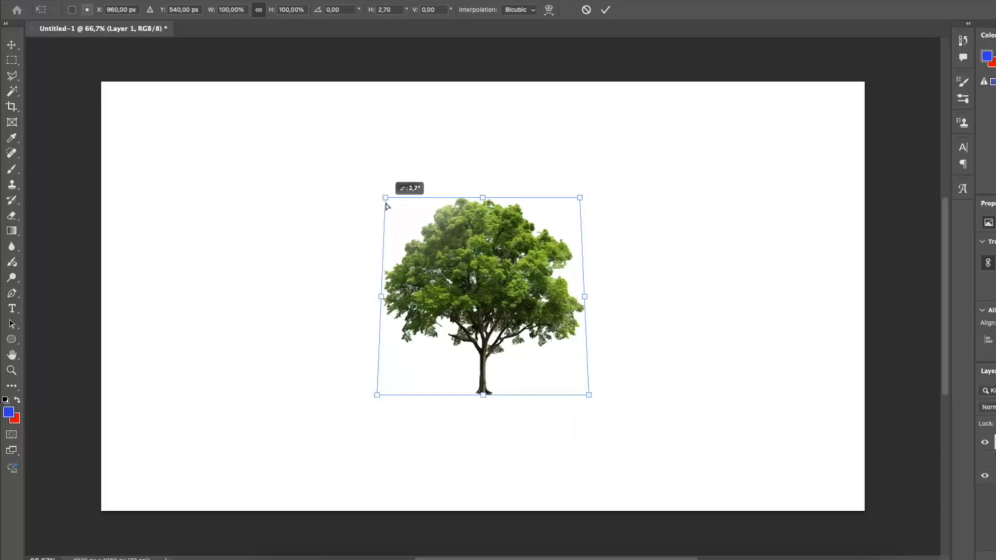
{"action": "left_click_drag", "start_coordinate": [384, 197], "coordinate": [376, 88]}
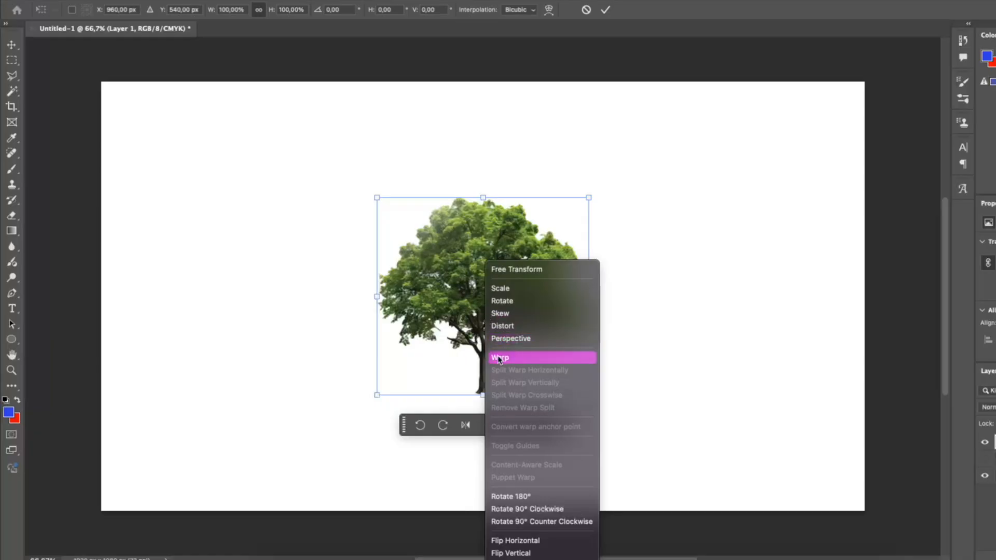
Choose Warp and preview the Flag preset from the warp style list on the tree
{"action": "left_click", "coordinate": [499, 357]}
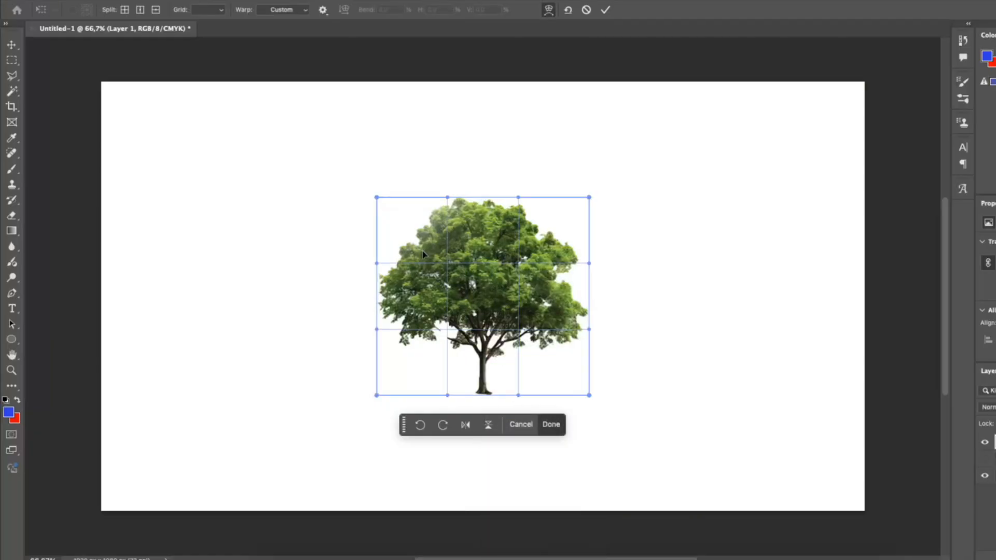
{"action": "mouse_move", "coordinate": [377, 202]}
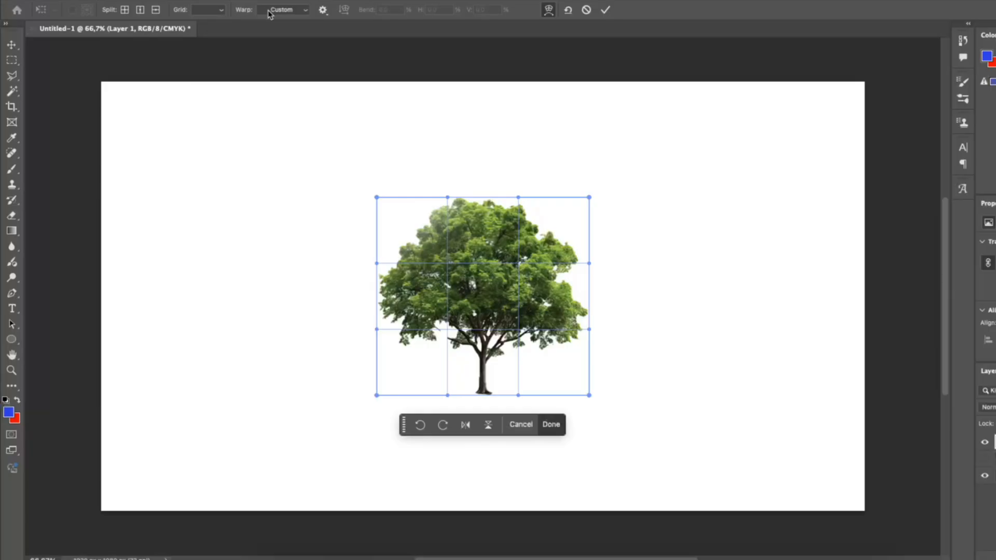
{"action": "left_click", "coordinate": [284, 10]}
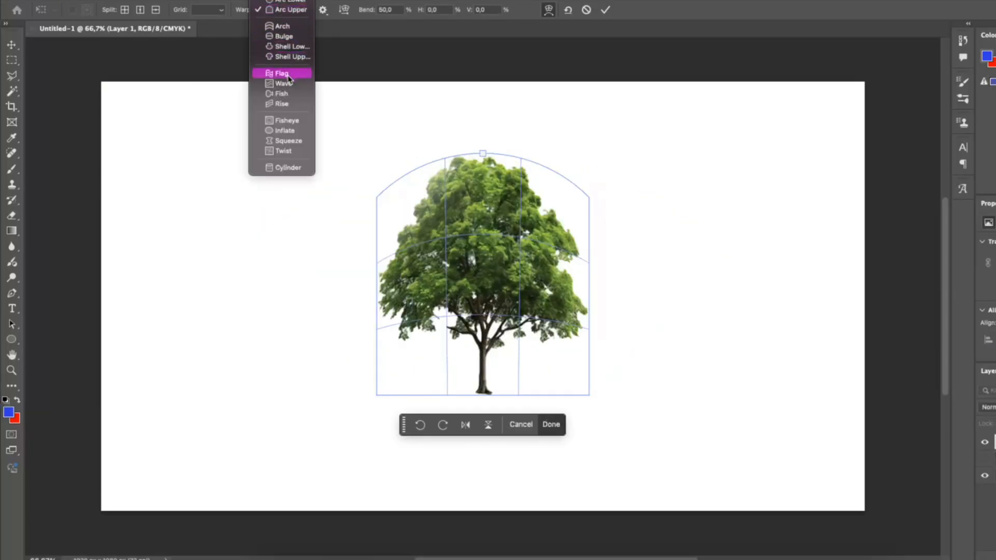
{"action": "left_click", "coordinate": [281, 72]}
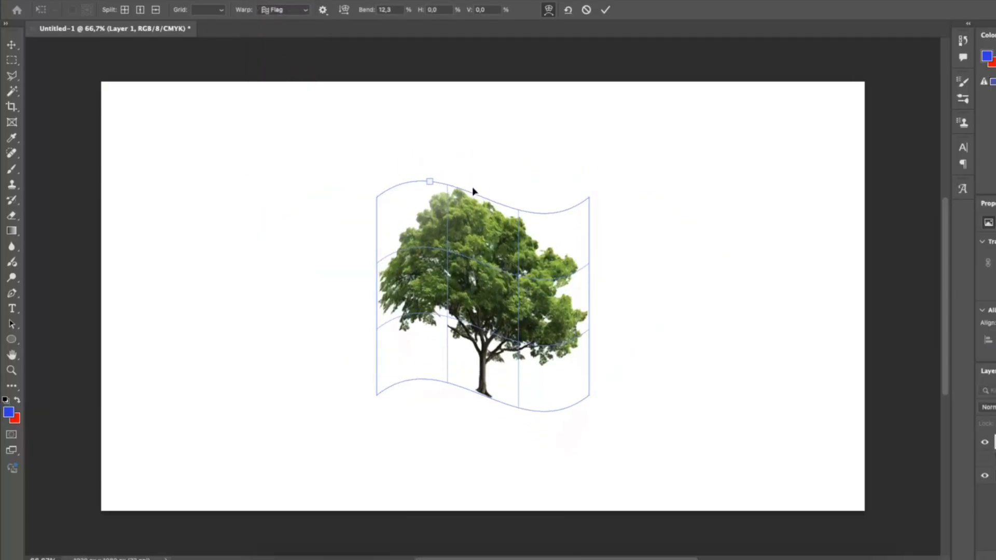
{"action": "left_click", "coordinate": [283, 10]}
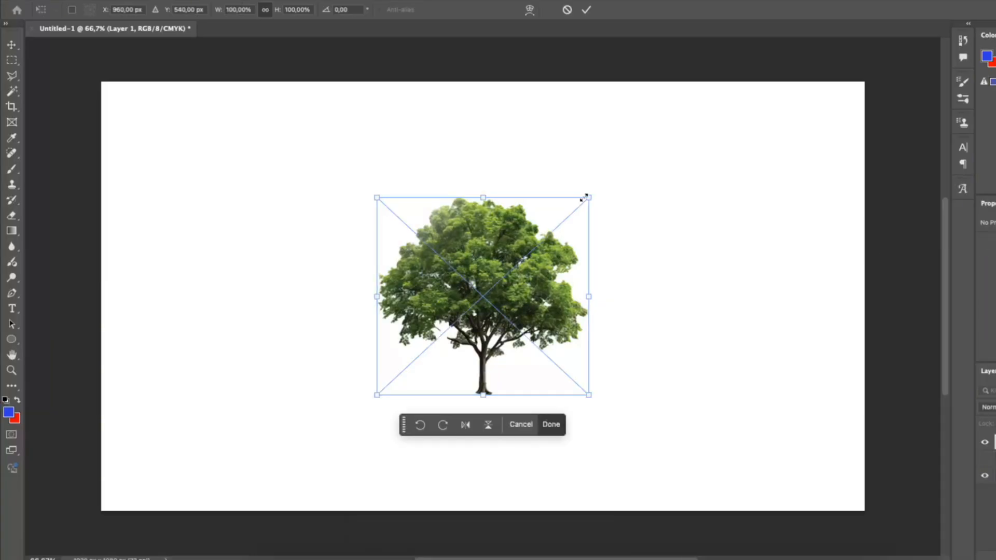
Scale the smart-object tree down proportionally to about 50% from its top-right corner
{"action": "left_click_drag", "start_coordinate": [586, 197], "coordinate": [486, 293]}
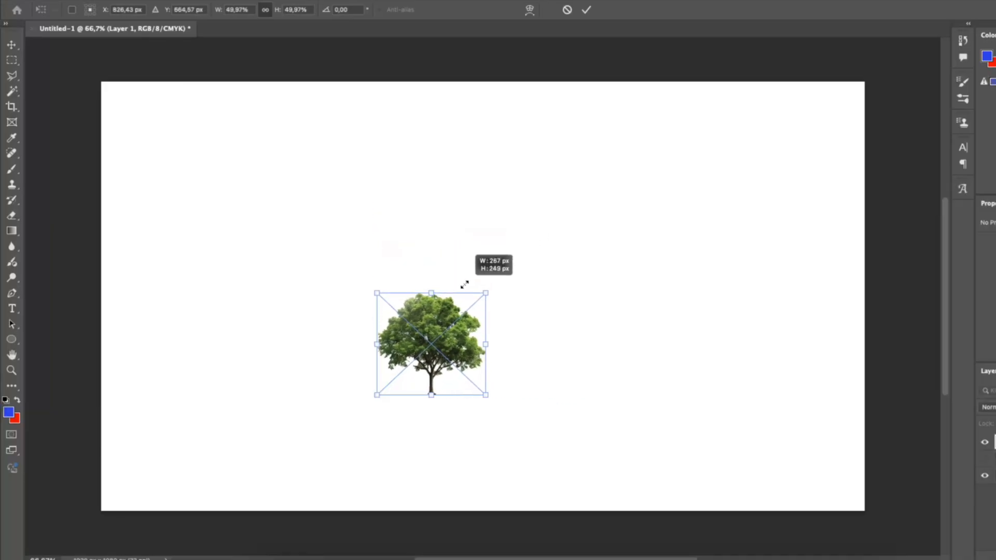